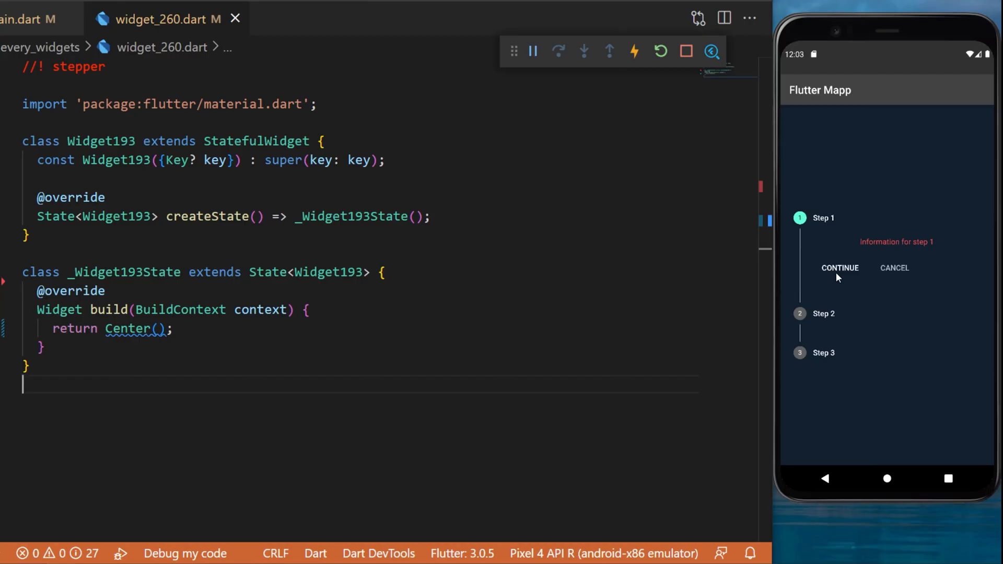
Step: Declare int _currentStep = 0; and build a centred Stepper whose Step 1 shows red information text
click(839, 268)
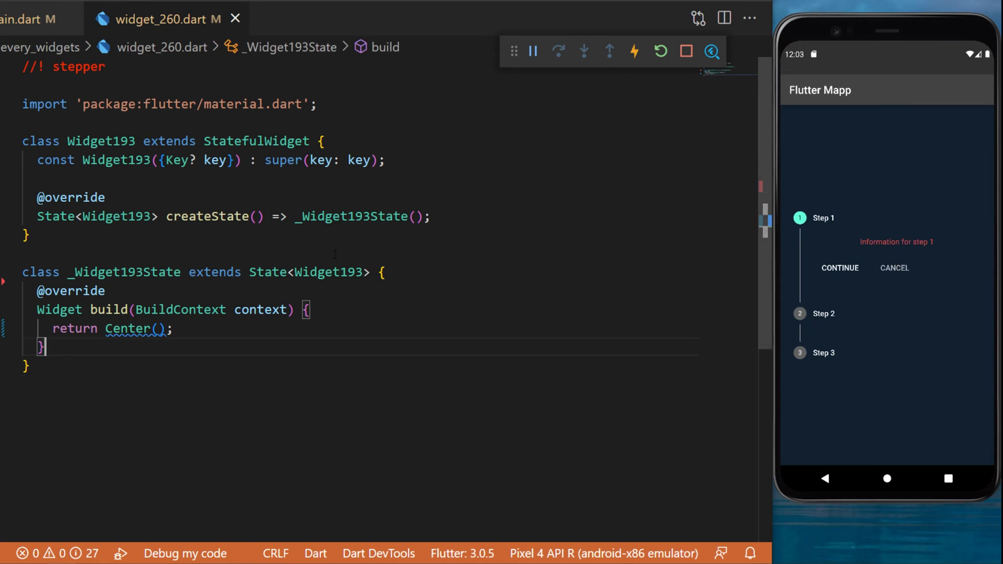
text(int _currentStep = 0;)
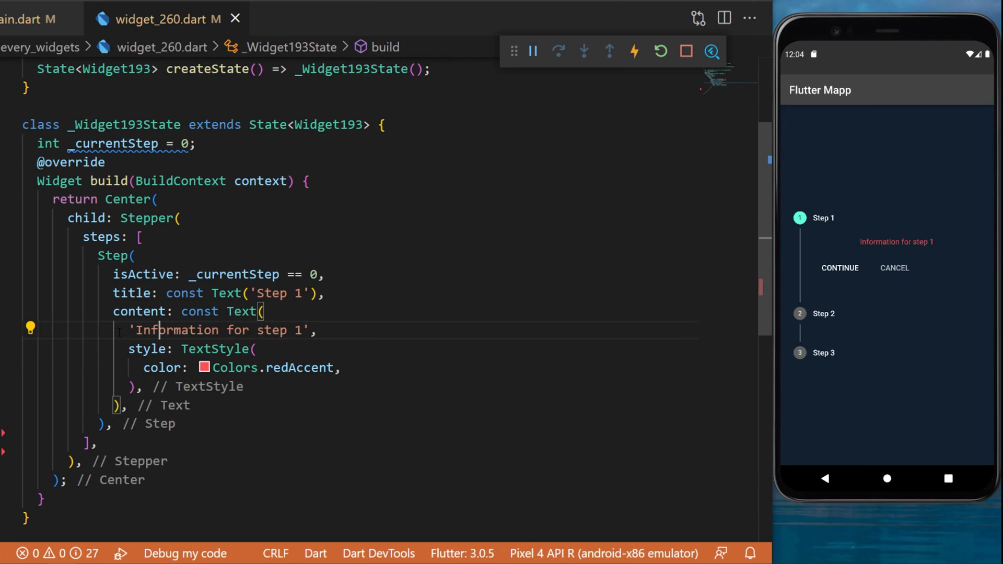
Step: Add Step 2 in orangeAccent and Step 3 in blue, with onStepTapped setting _currentStep via setState
scroll(down, 3)
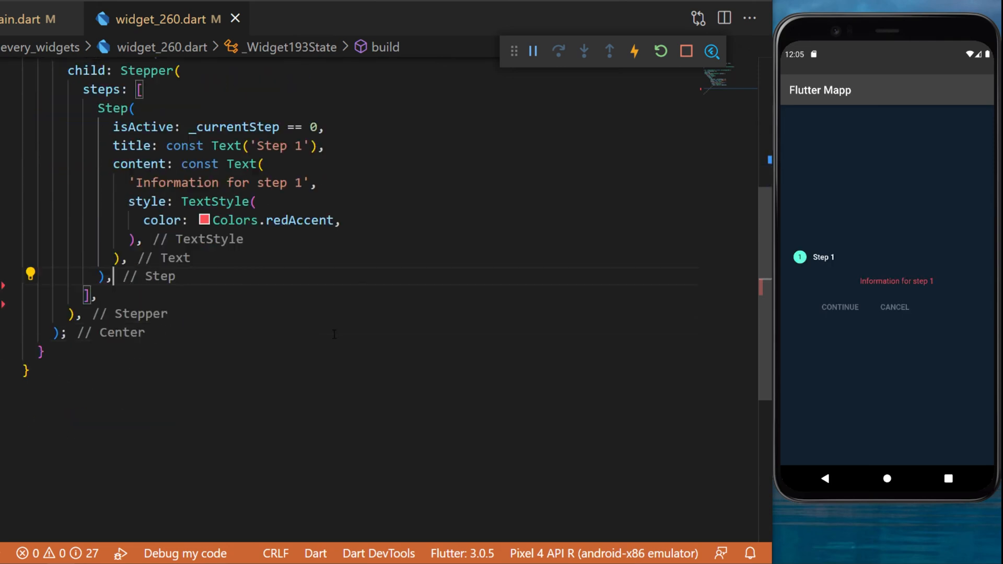
text(Step()
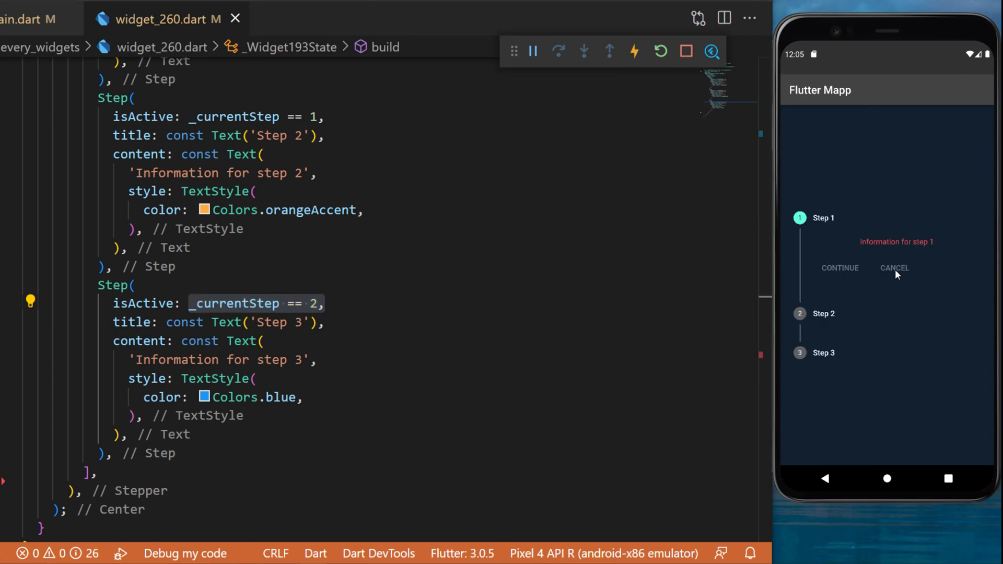
text(onStepTapped: (int newIndex) {},)
text(_currentStep = newIndex;)
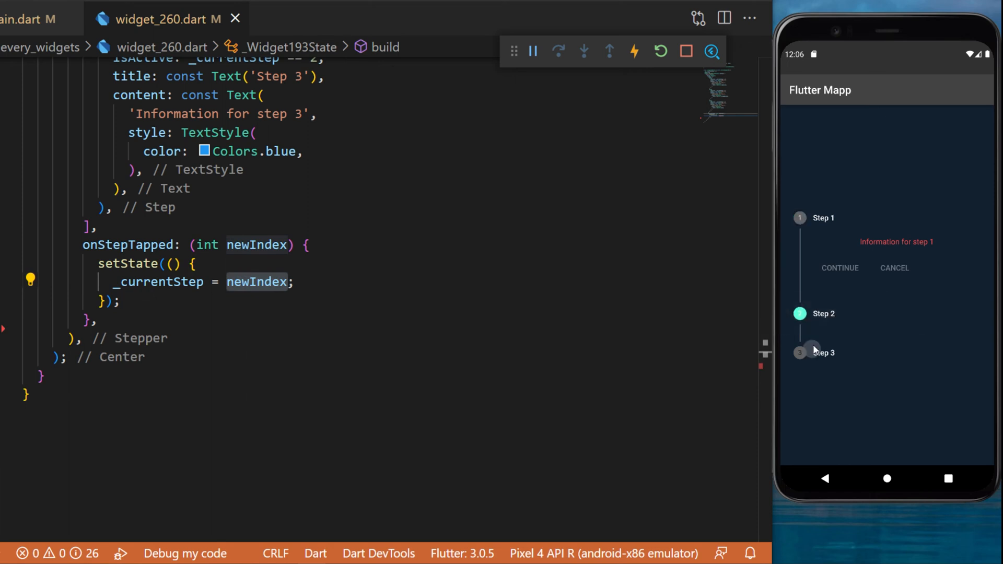
Step: Bind currentStep to _currentStep and add onStepContinue guarded by _currentStep != 2
click(800, 217)
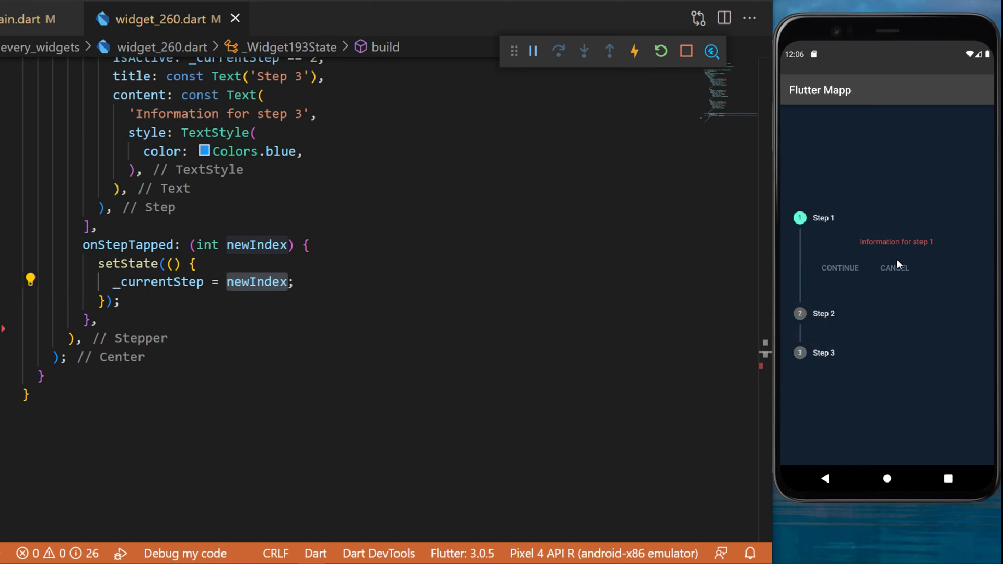
text(currentStep: _currentStep,)
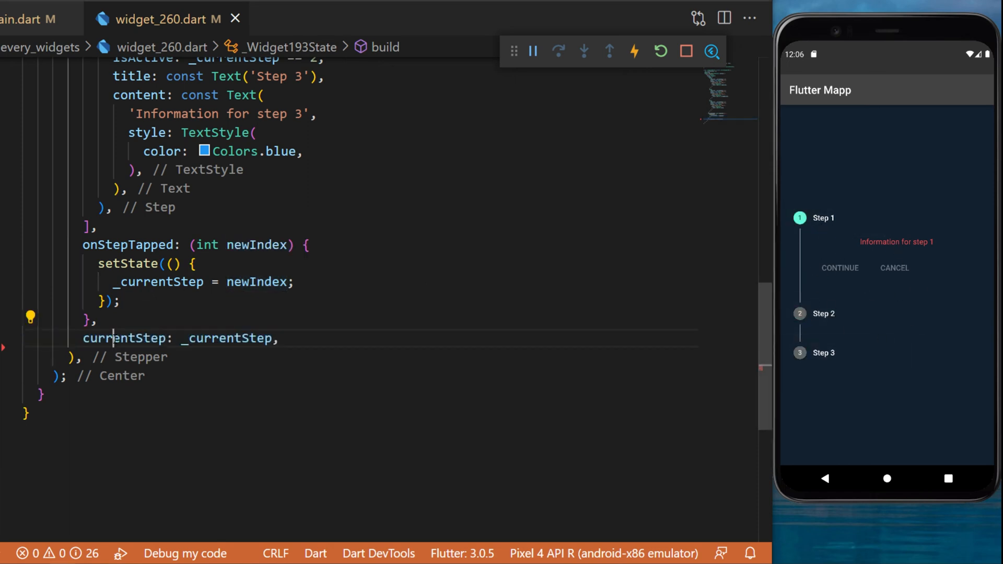
double_click(227, 337)
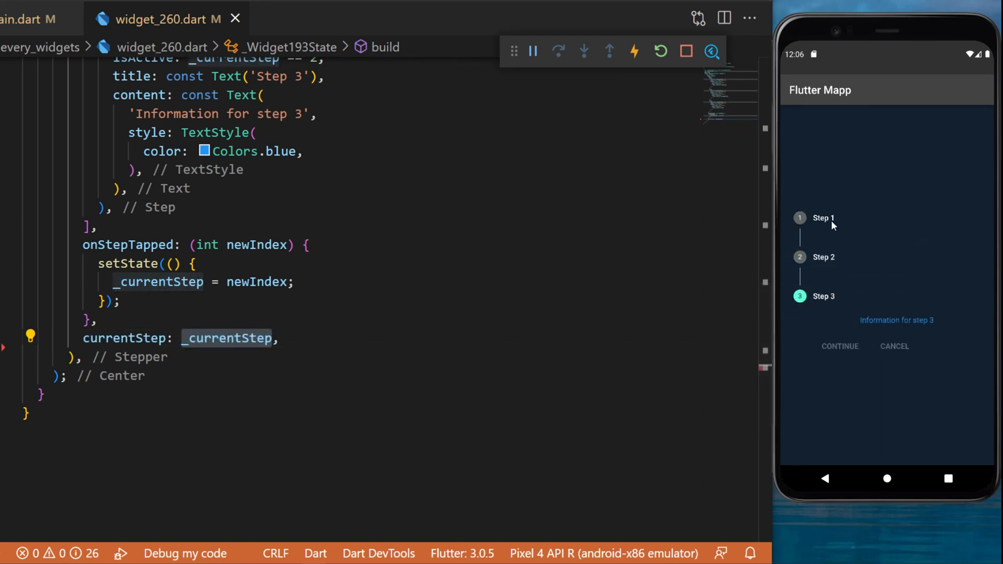
text(onStepContinue: () {},)
text(if (_currentStep != 2) {)
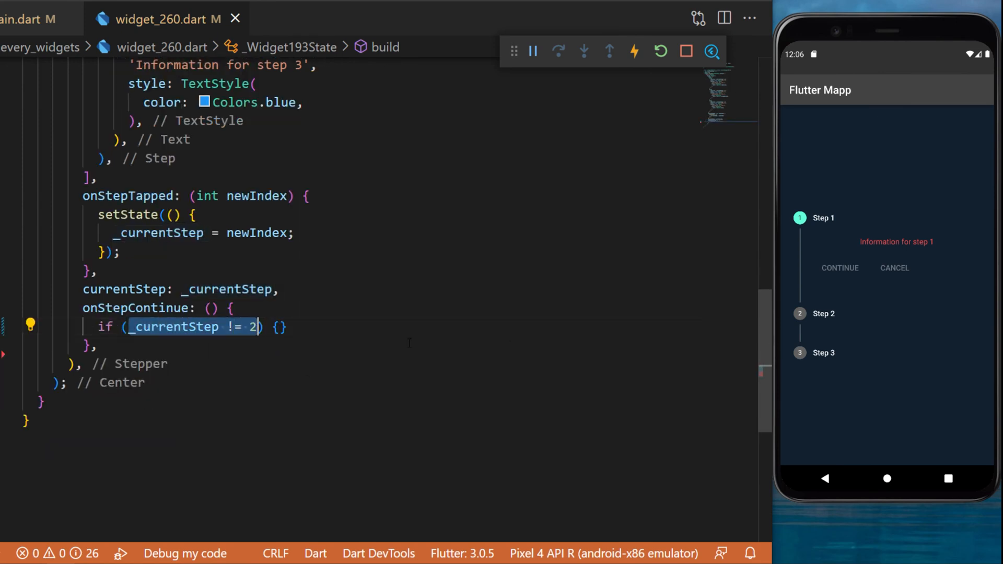
Step: Make continue increment and cancel decrement _currentStep within bounds, and set type: StepperType.horizontal
text(setState(() {)
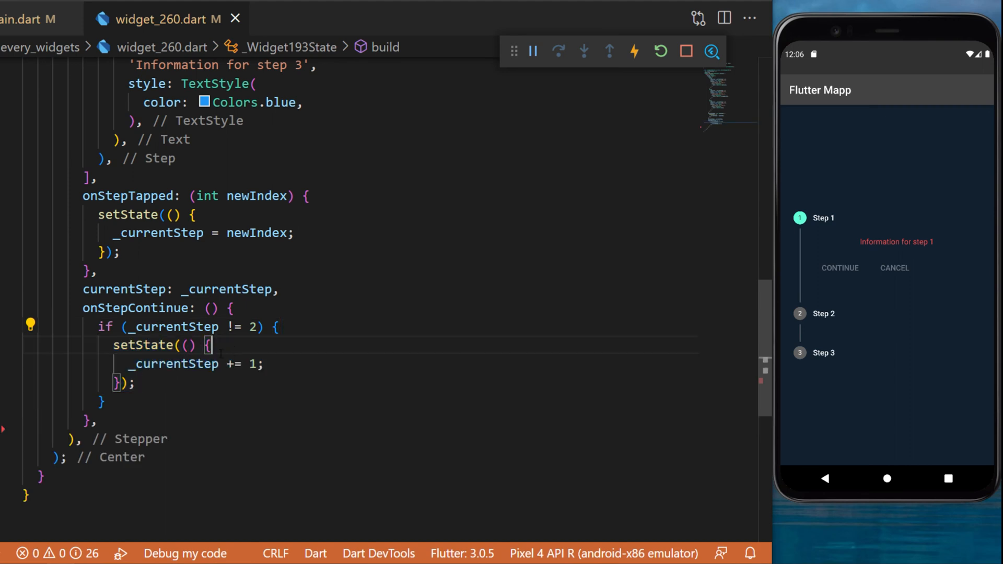
triple_click(186, 363)
text(onStepCancel: () {},)
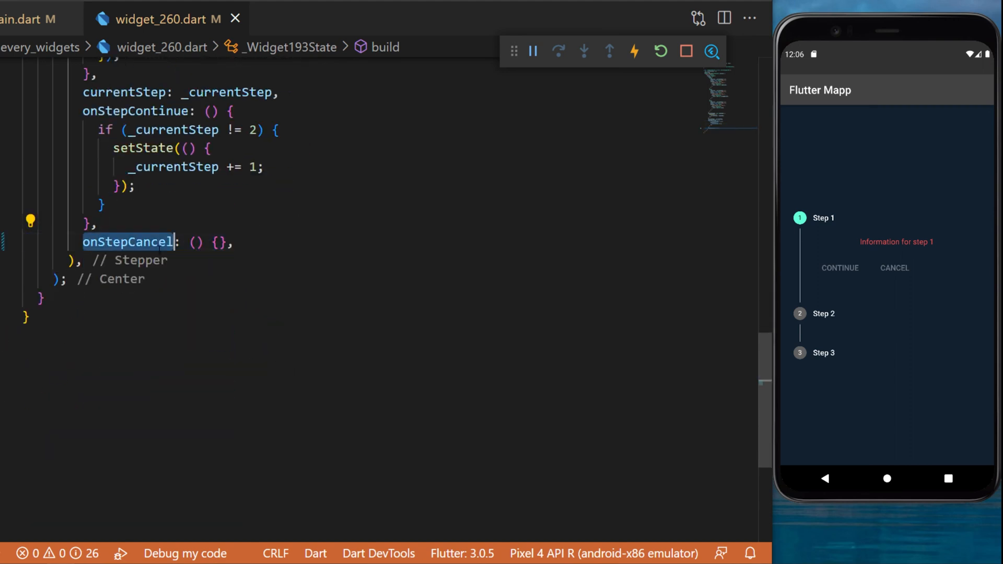
text(if (_currentStep != 0) {)
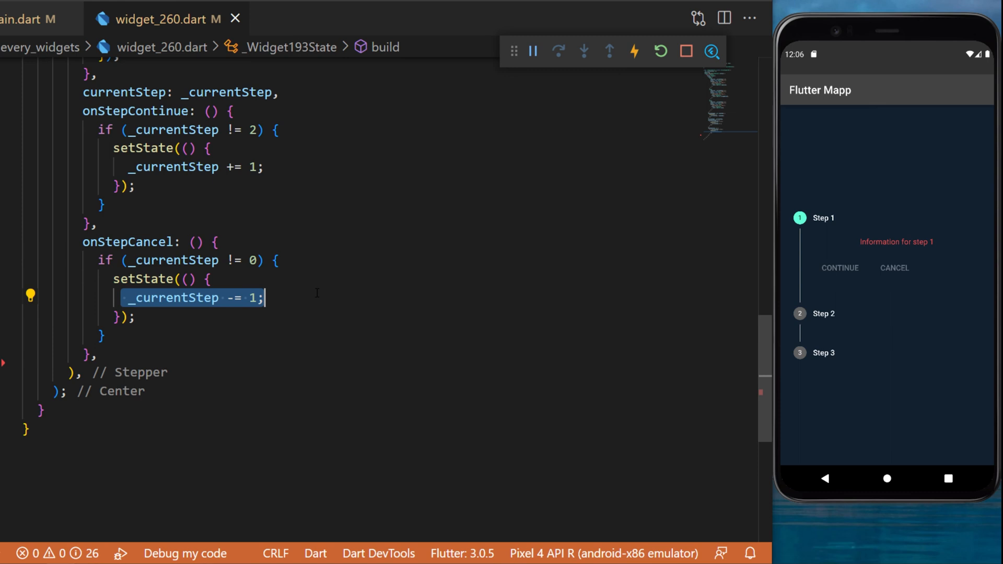
click(839, 267)
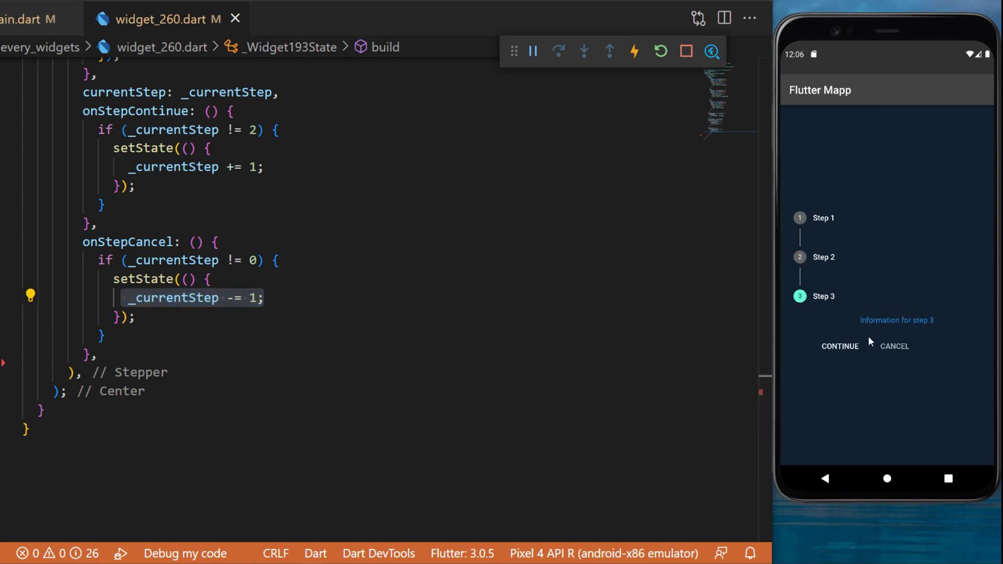
text(type: StepperType.horizontal,)
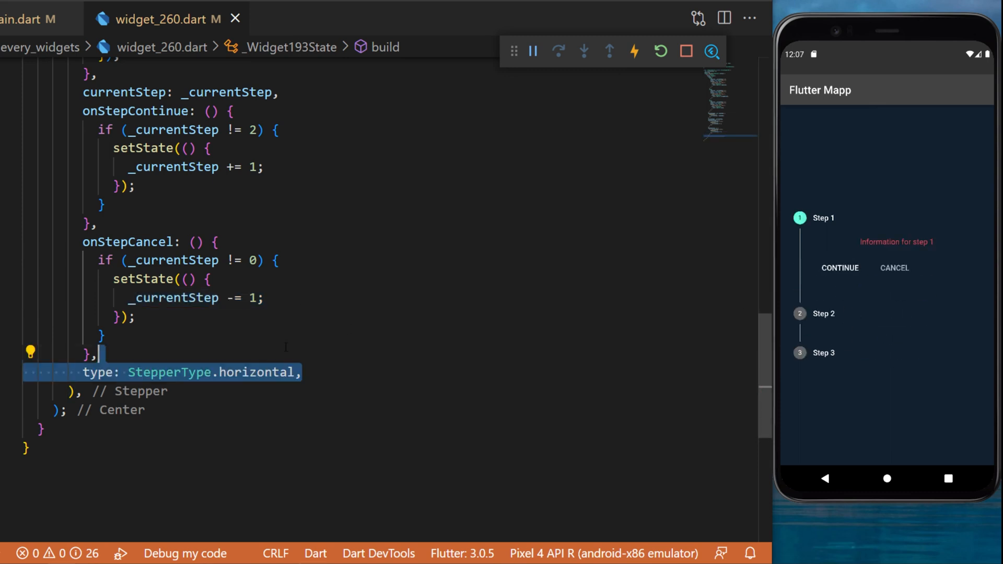